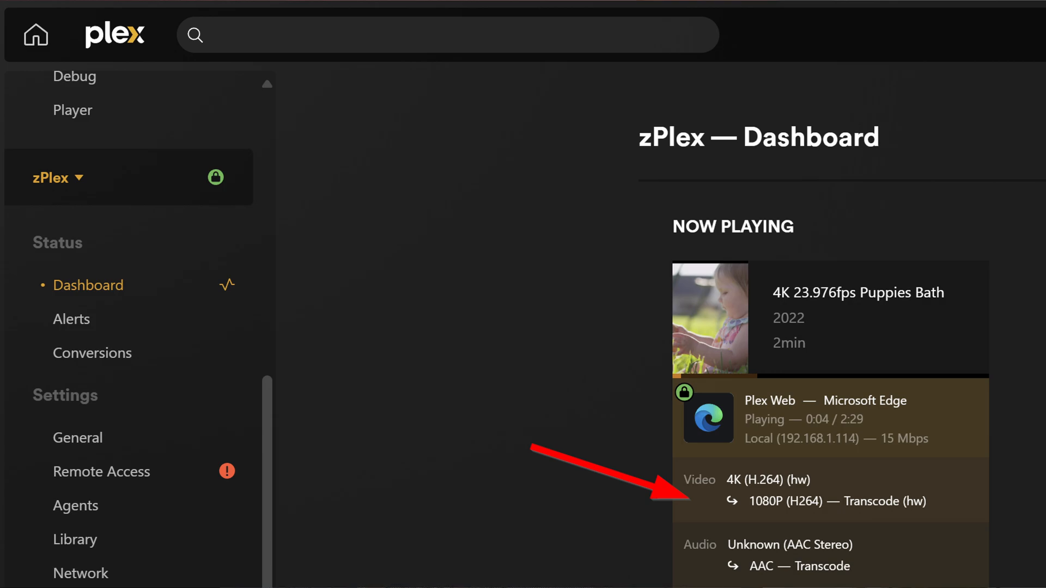
Switch from the Proxmox web UI to the PVE-1 SSH terminal on the host.
left_click(630, 200)
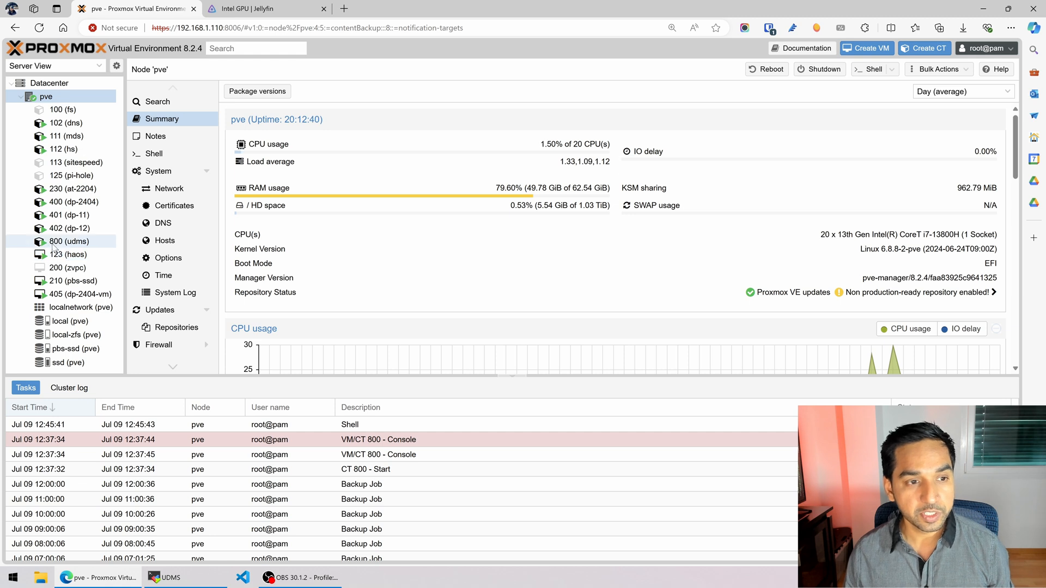
mouse_move(78, 254)
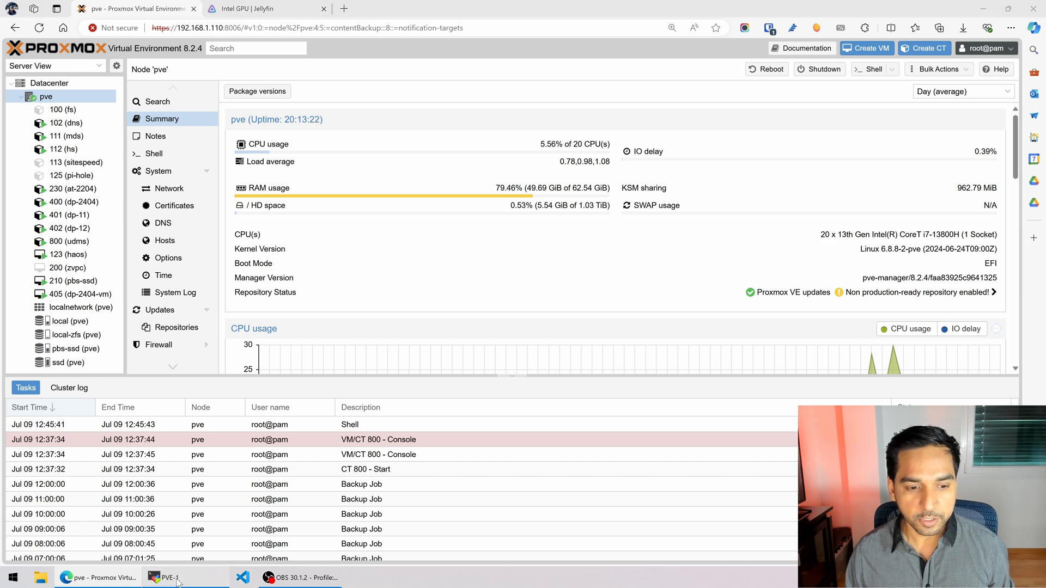
left_click(170, 577)
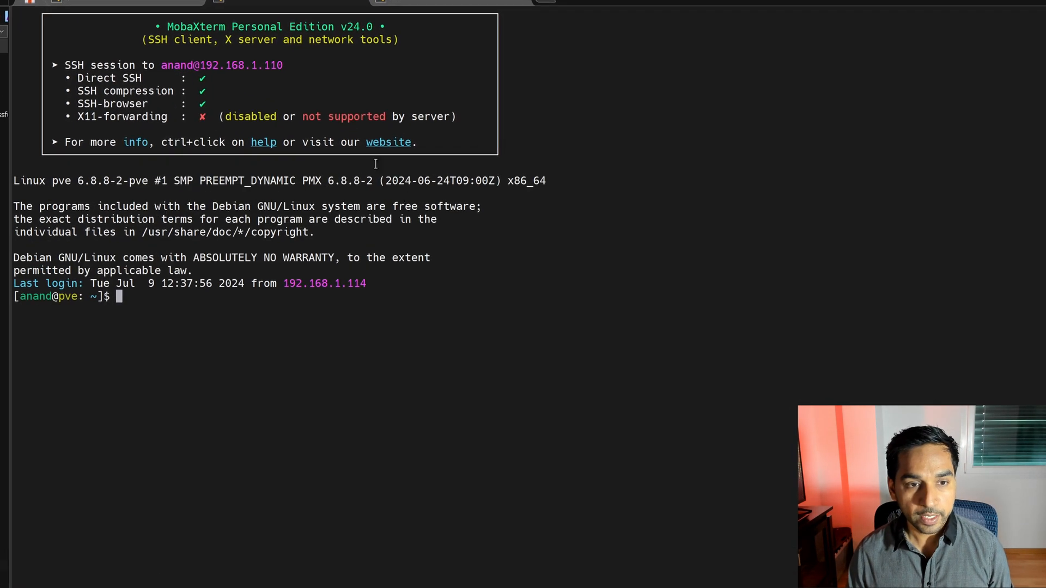
List the host's /dev and /dev/dri folders, revealing card0 and renderD128.
type("cd")
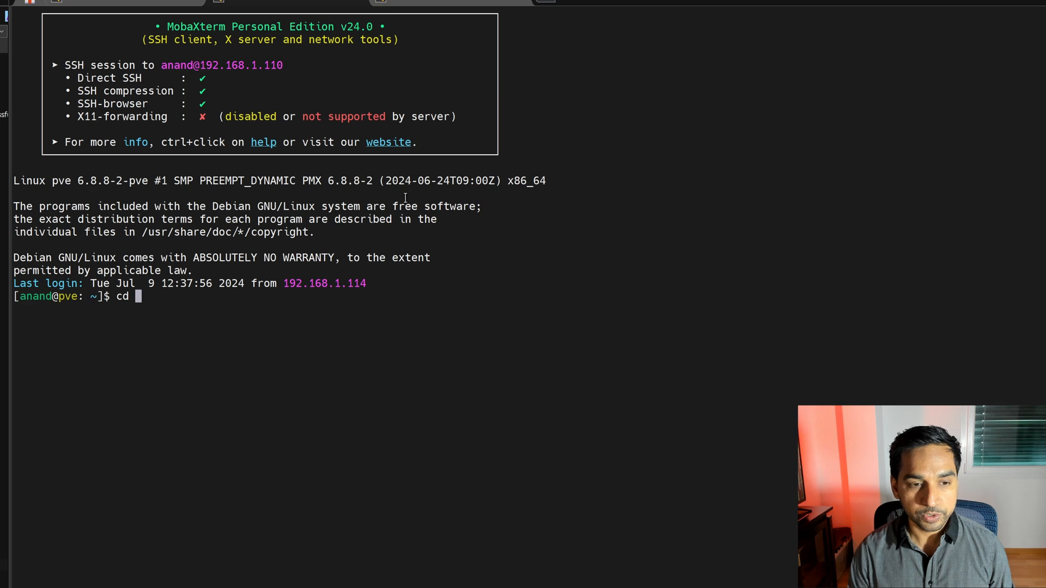
type("/dev/")
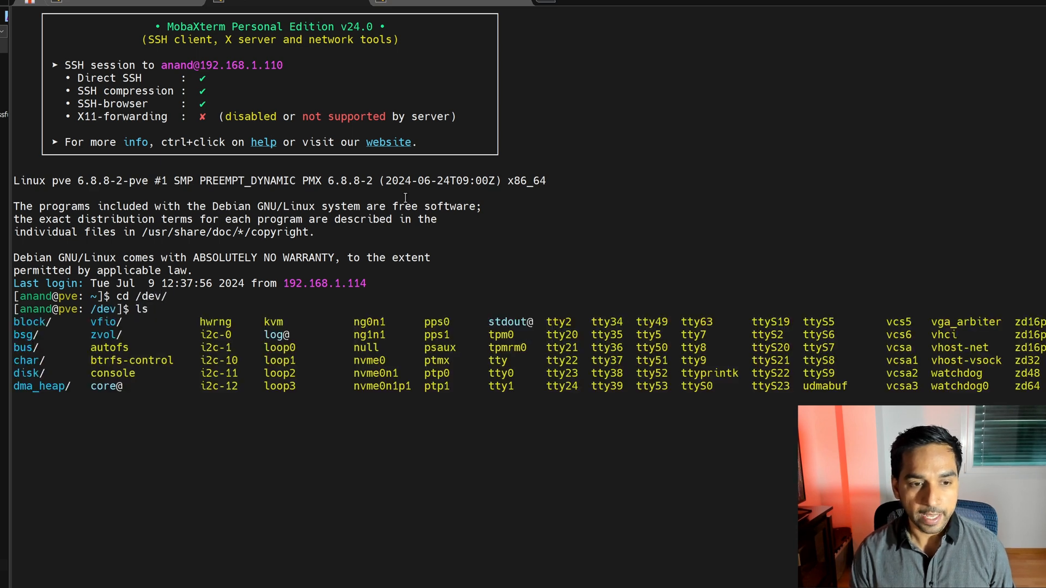
key("Return")
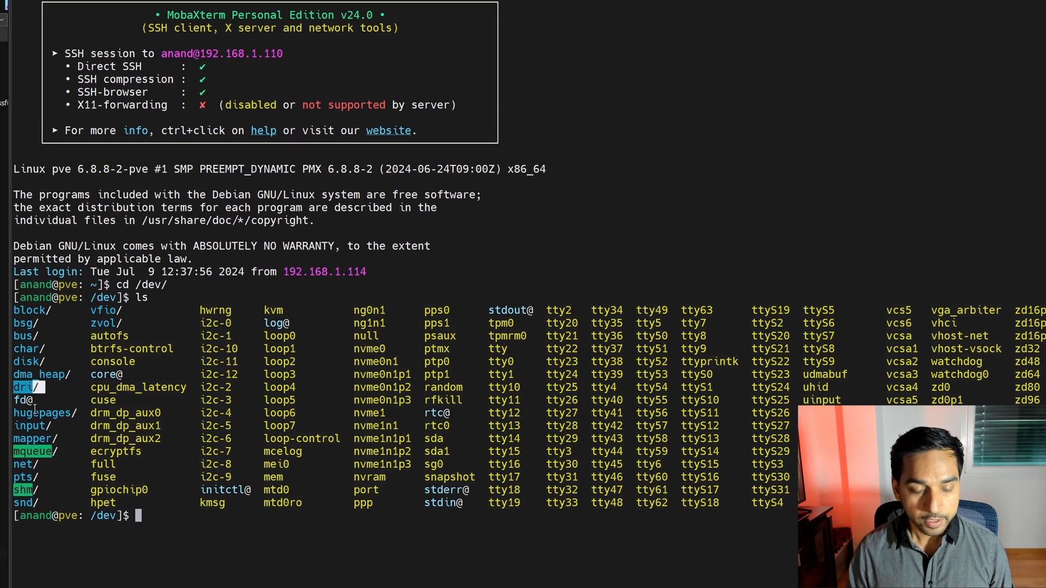
type("cd dri")
type("ls")
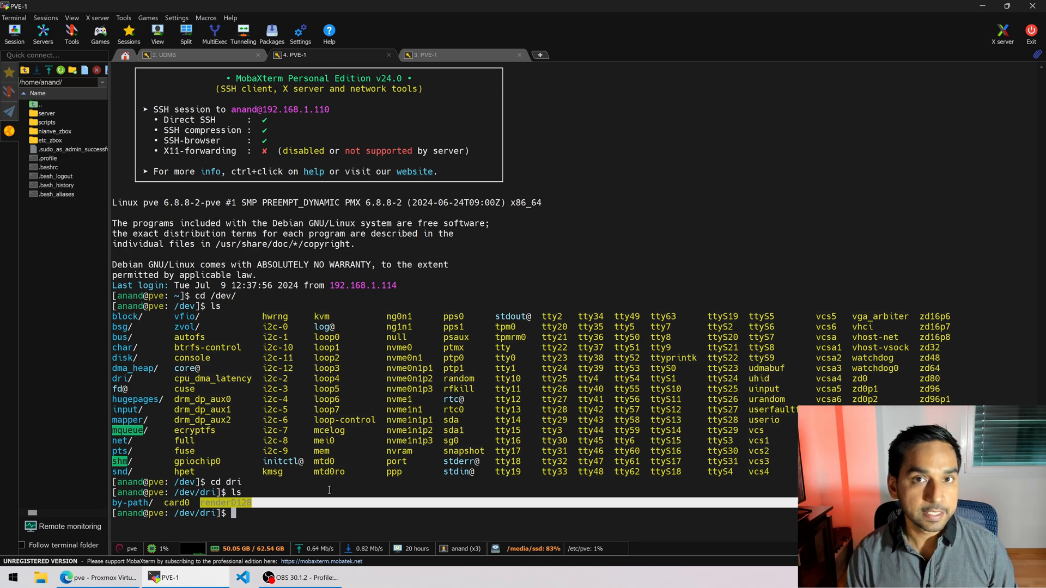
left_click(162, 55)
type("cd /de")
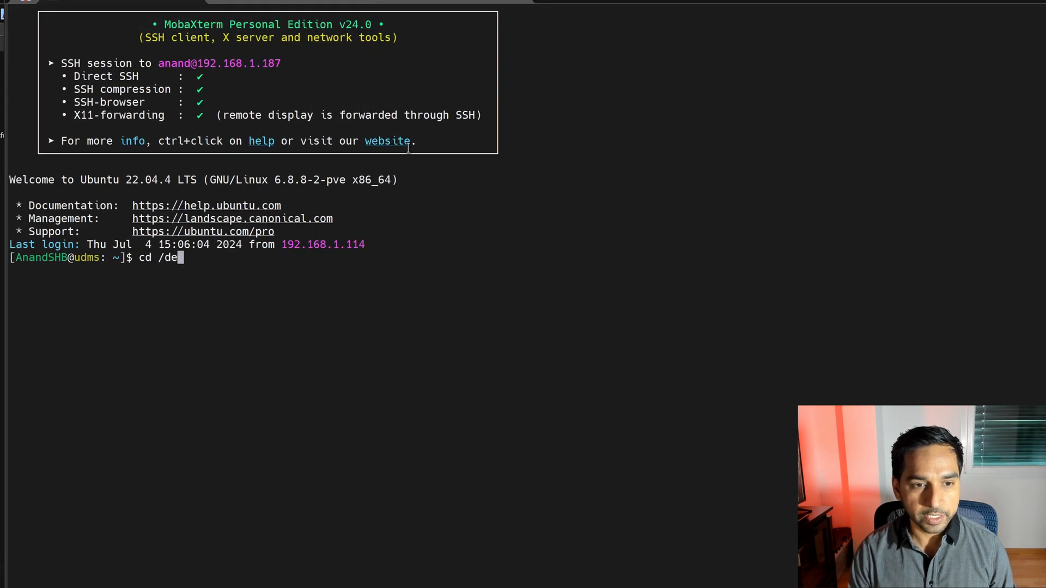
Check /dev in the udms container, find no dri folder, and return to PVE-1.
type("v")
type("ls")
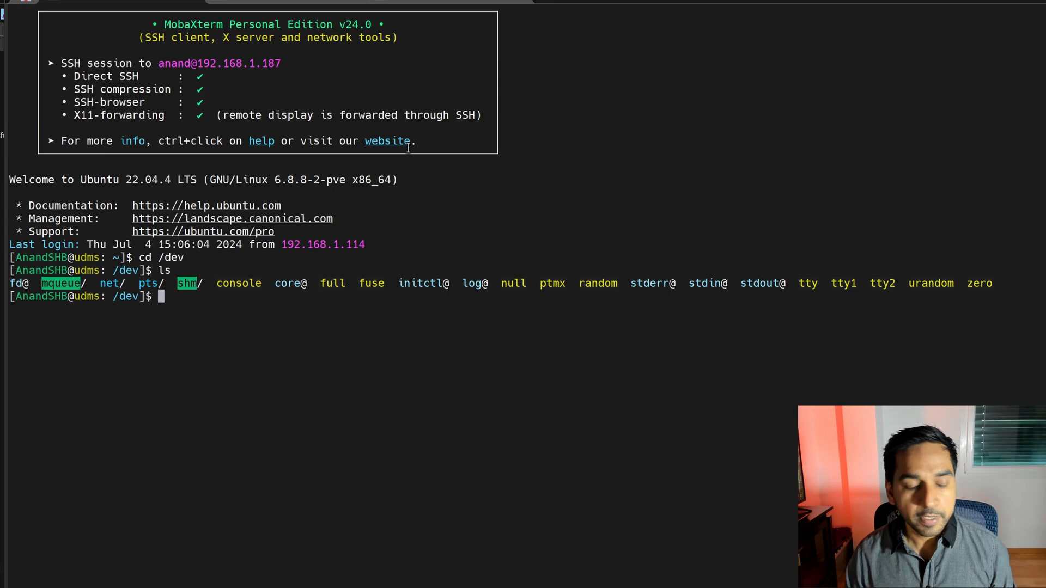
mouse_move(87, 268)
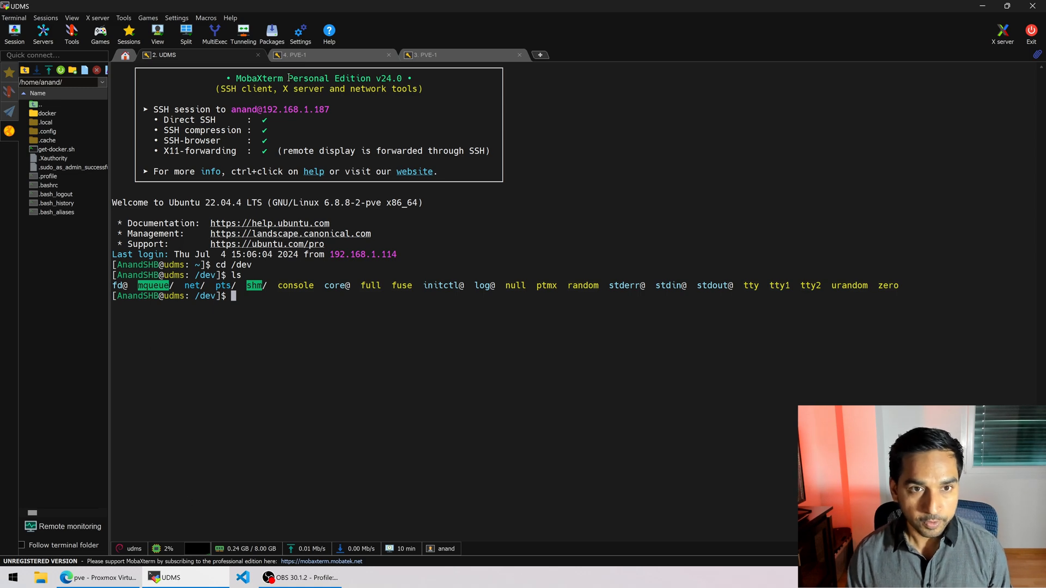
left_click(425, 54)
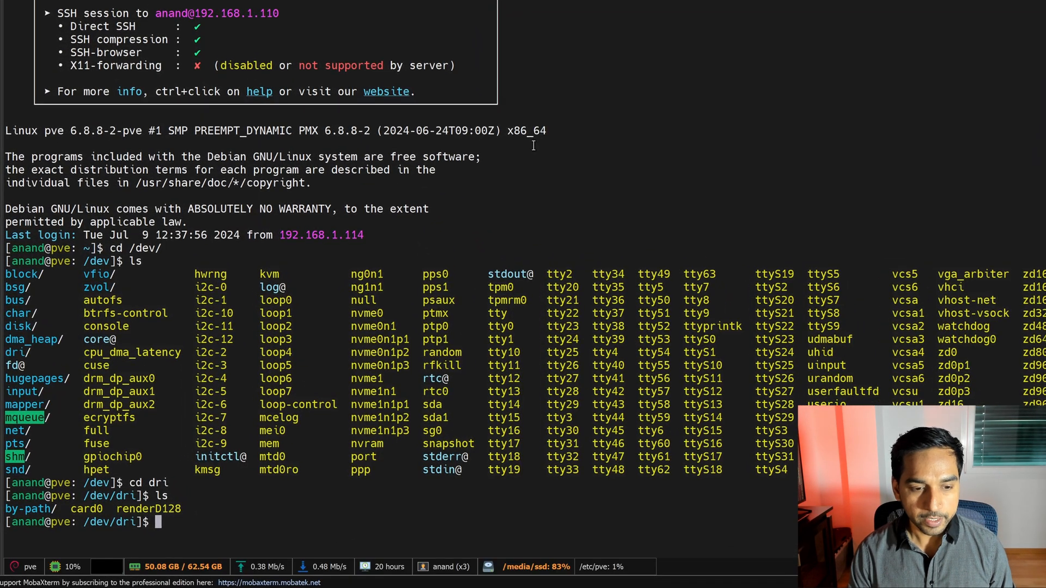
List container configs in /etc/pve/lxc and edit 800.conf with sudo nano.
type("cd /etc")
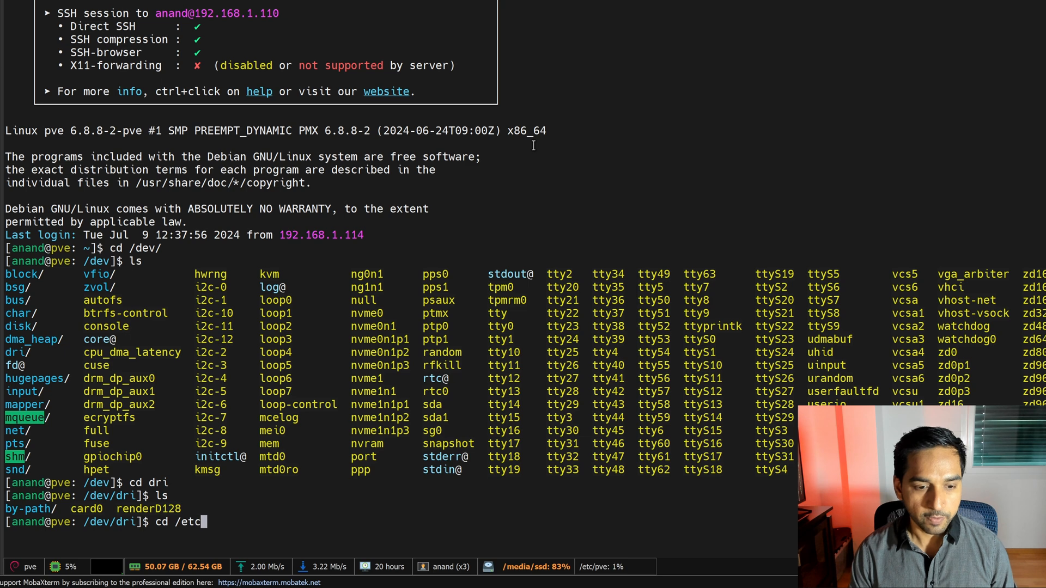
type("pve/")
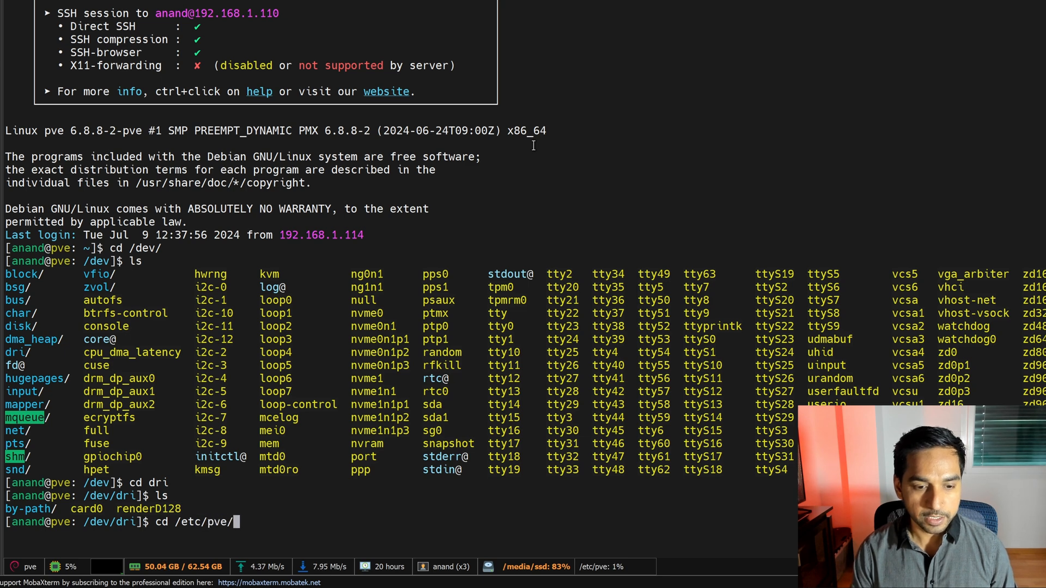
type("lxc")
type("ls")
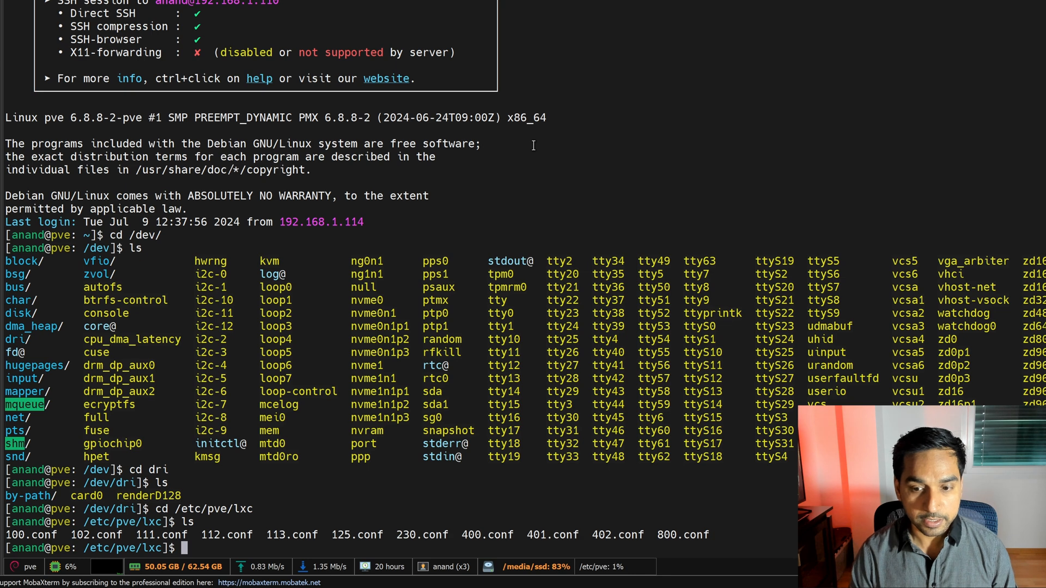
type("n")
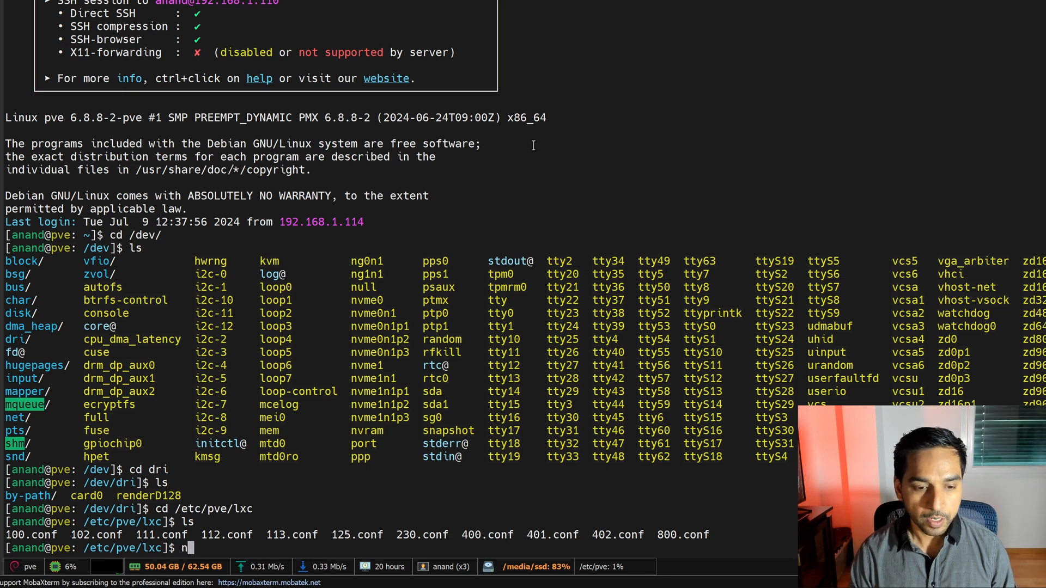
type("sudo")
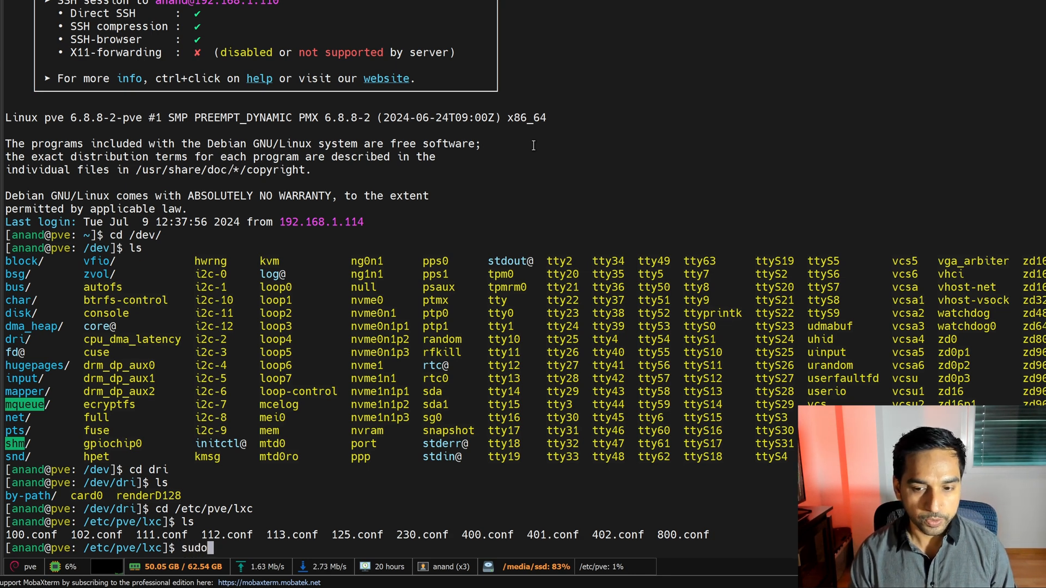
type("nano 800.conf")
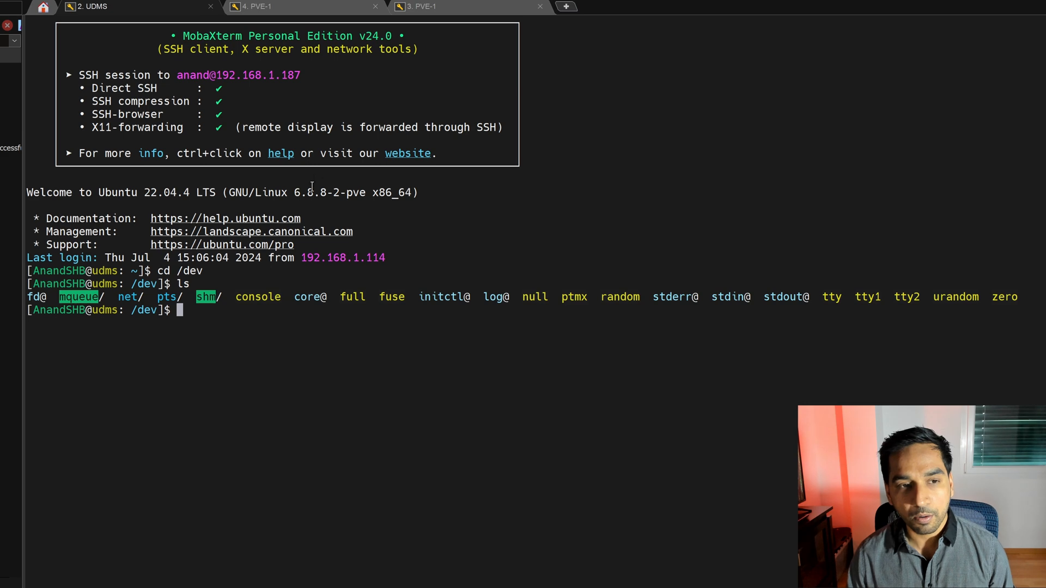
Paste lxc.cgroup2 and lxc.mount.entry lines for card0 and renderD128 into 800.conf.
right_click(307, 166)
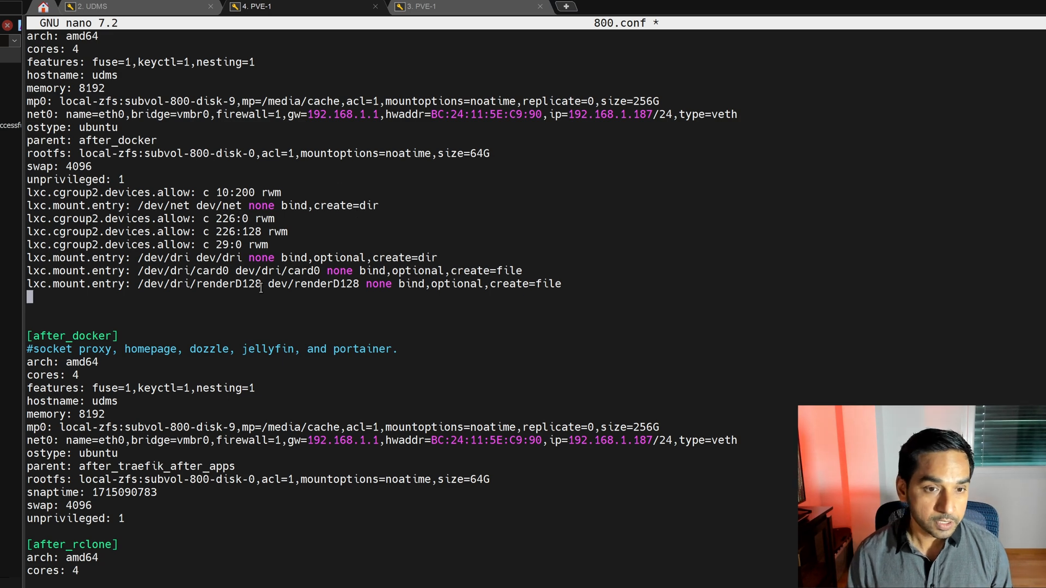
double_click(210, 284)
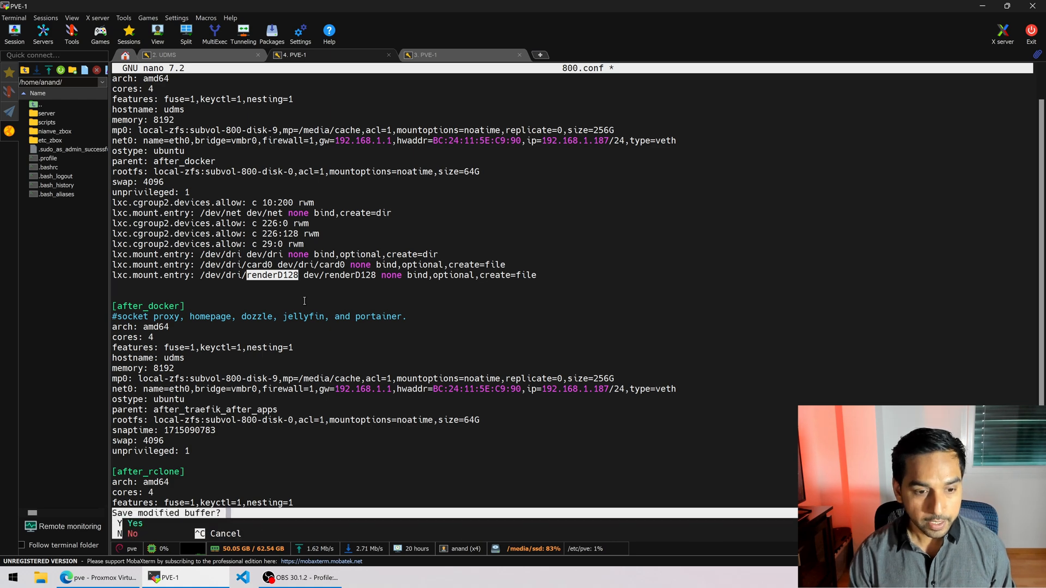
left_click(160, 55)
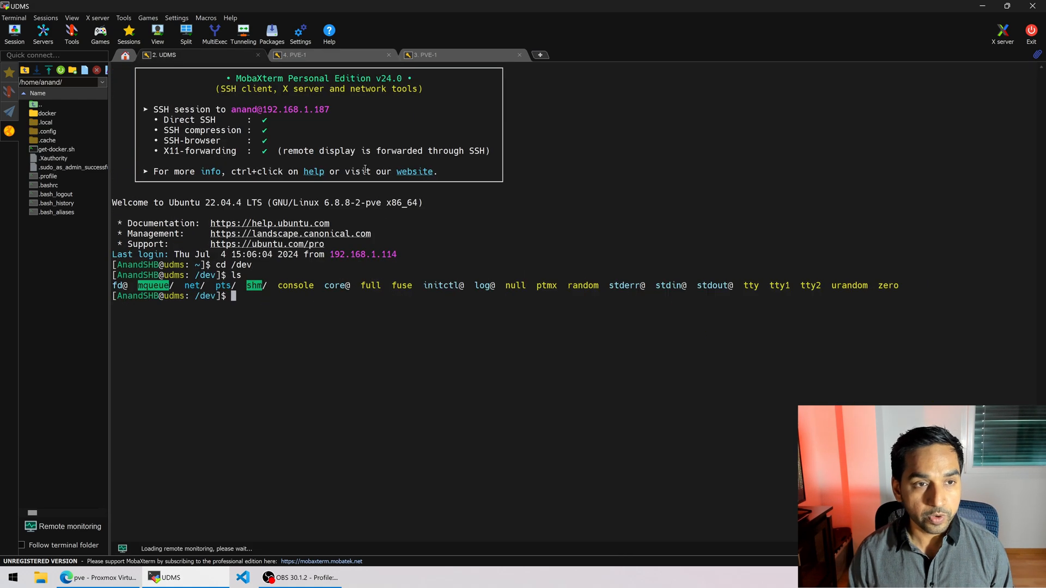
Reconnect the udms session, then change into /dev and list it.
type("rec")
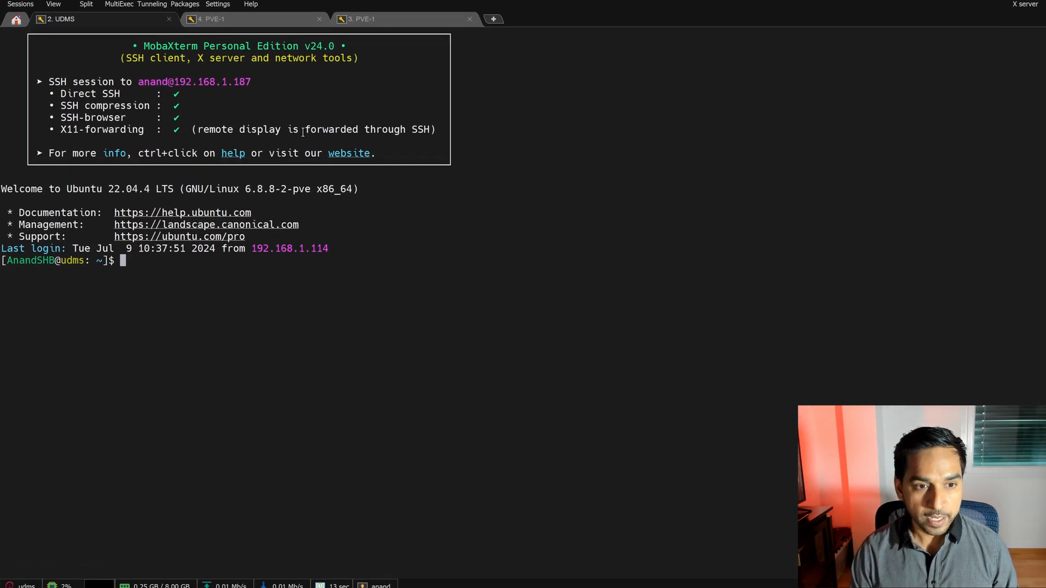
type("cd /dev/")
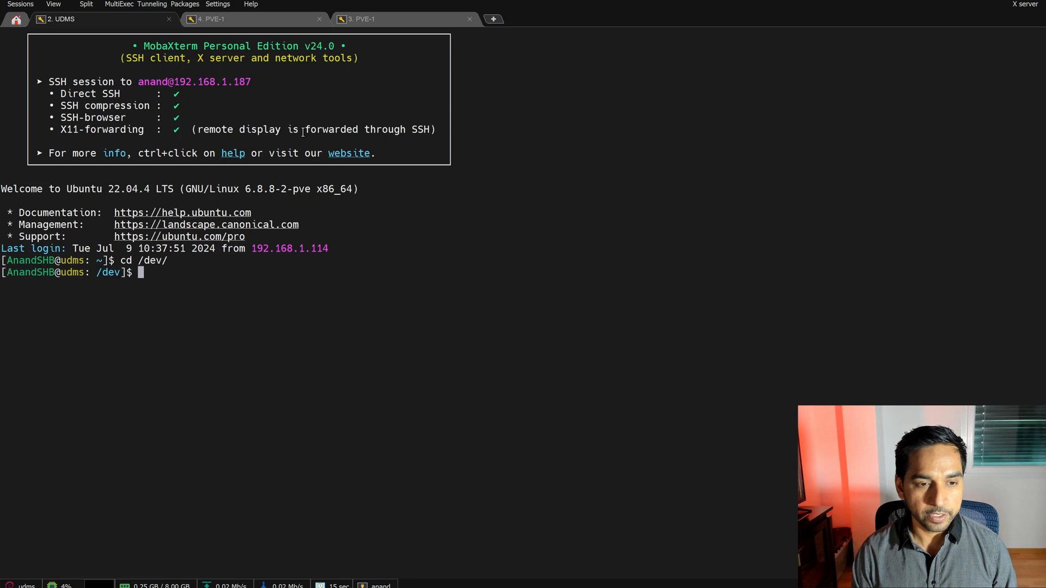
type("ls")
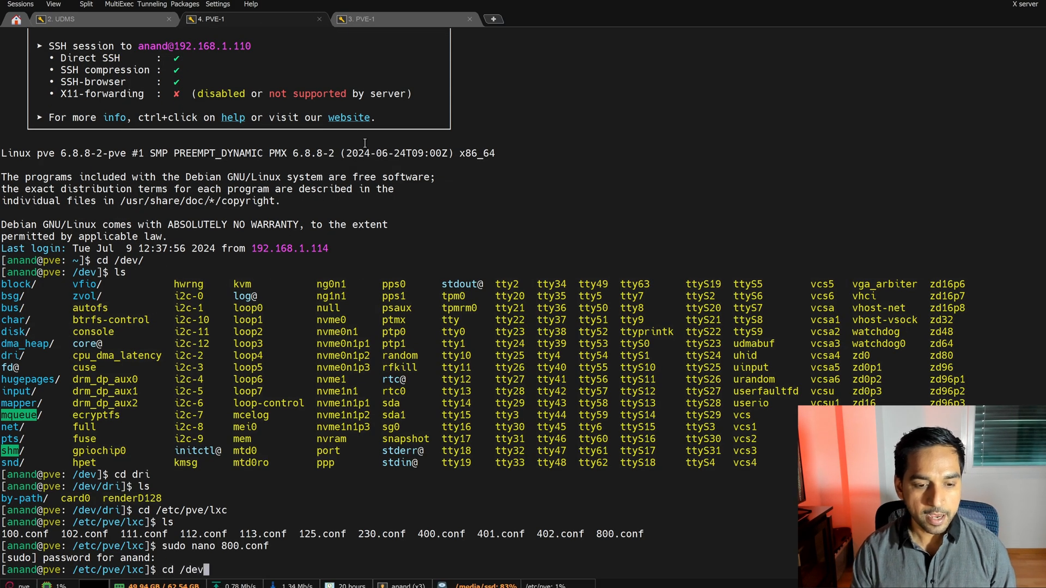
List /dev/dri with ls -al on host and in udms, showing card0 and renderD128.
type("/dri")
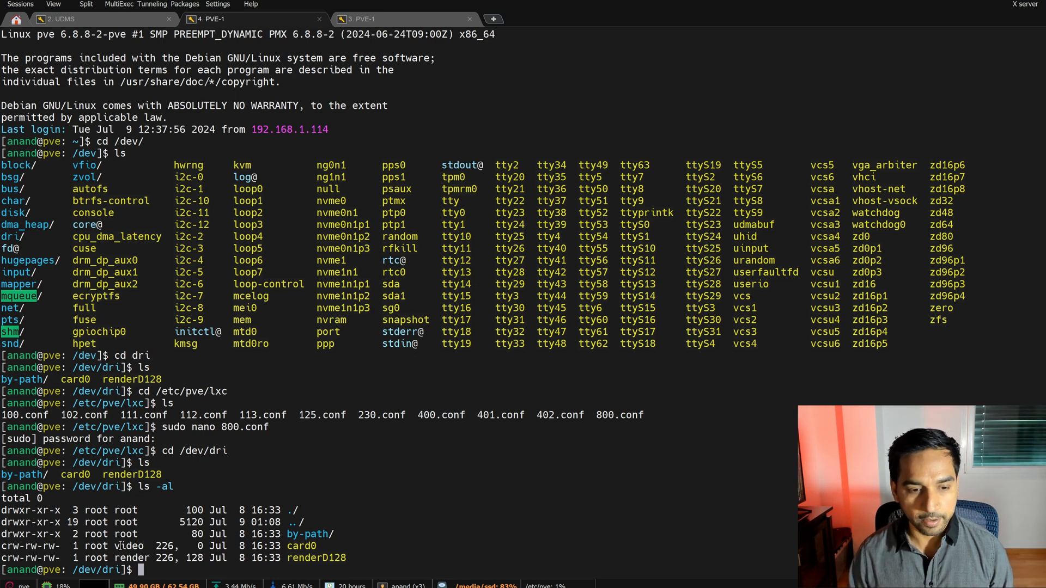
left_click(57, 18)
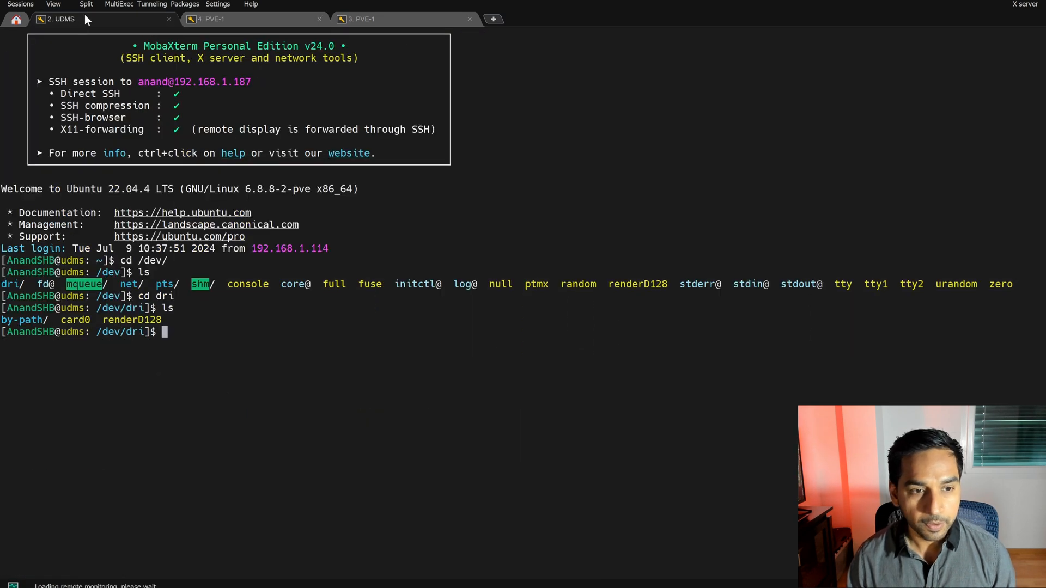
type("ls -al")
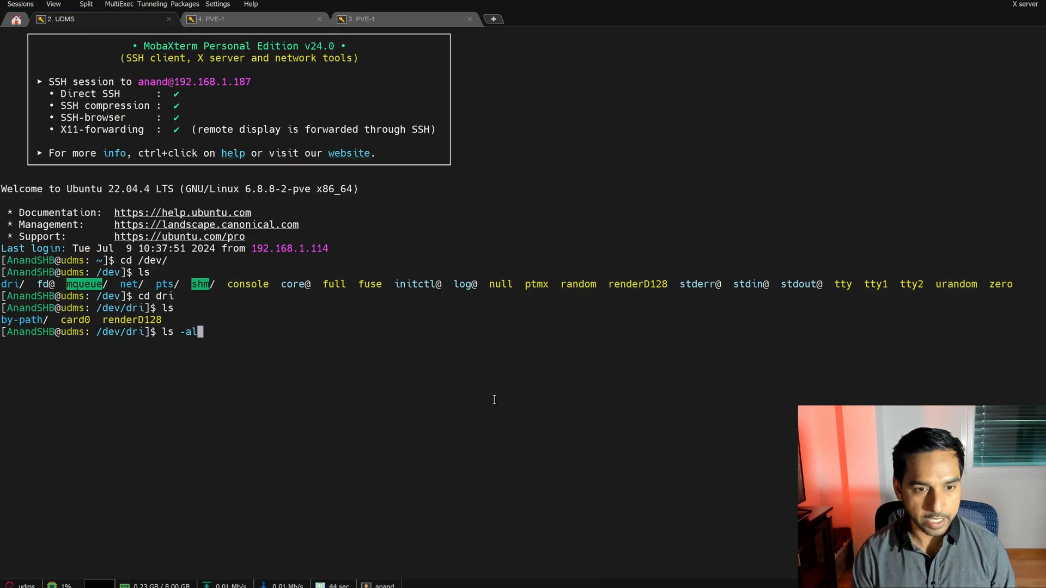